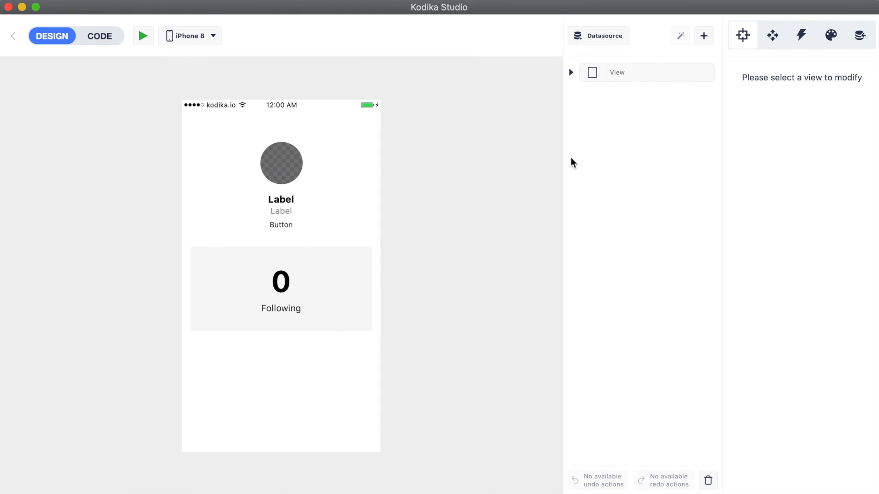
- Place a new button below the Following box and stretch it across the screen width
{"action": "left_click", "coordinate": [704, 35]}
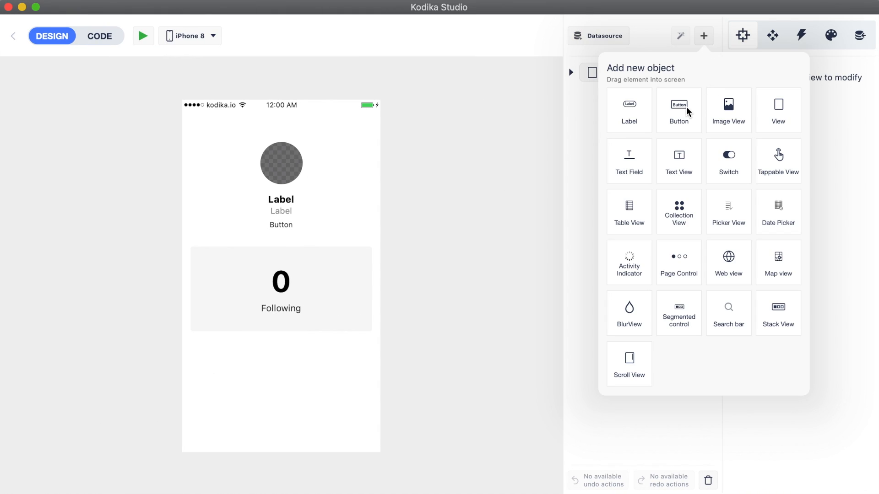
{"action": "left_click_drag", "start_coordinate": [678, 106], "coordinate": [221, 398]}
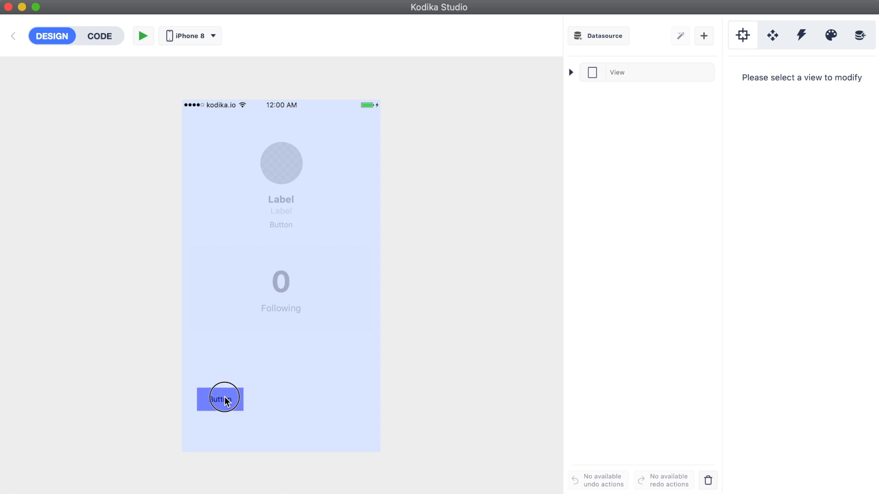
{"action": "left_click_drag", "start_coordinate": [230, 398], "coordinate": [372, 434]}
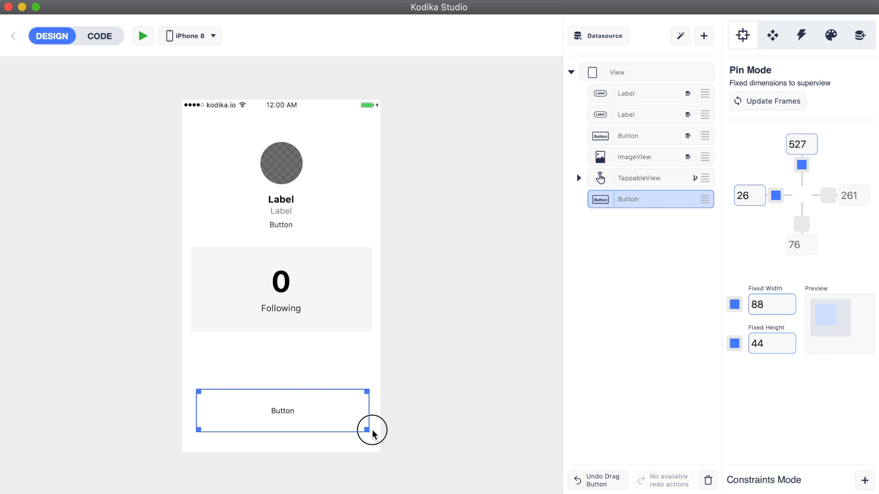
{"action": "left_click_drag", "start_coordinate": [373, 431], "coordinate": [373, 432]}
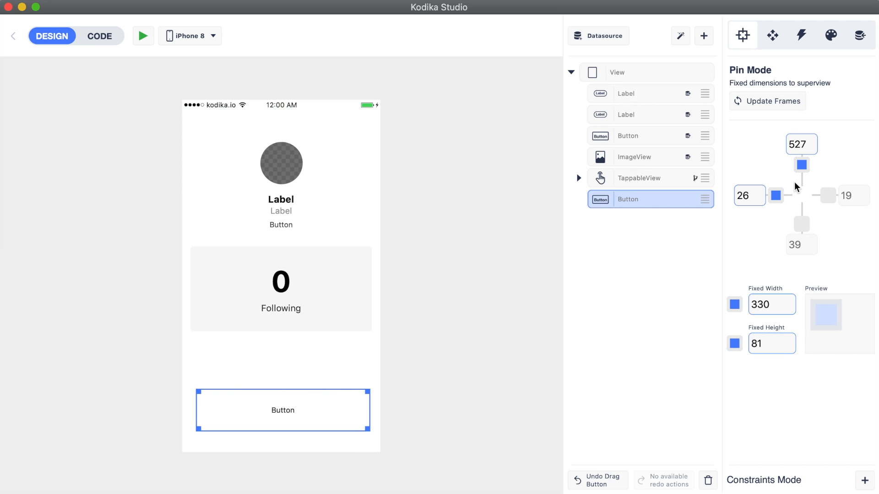
- Pin the button 16 from left and right, 50 from bottom, with height 90 and no fixed width
{"action": "left_click", "coordinate": [801, 164]}
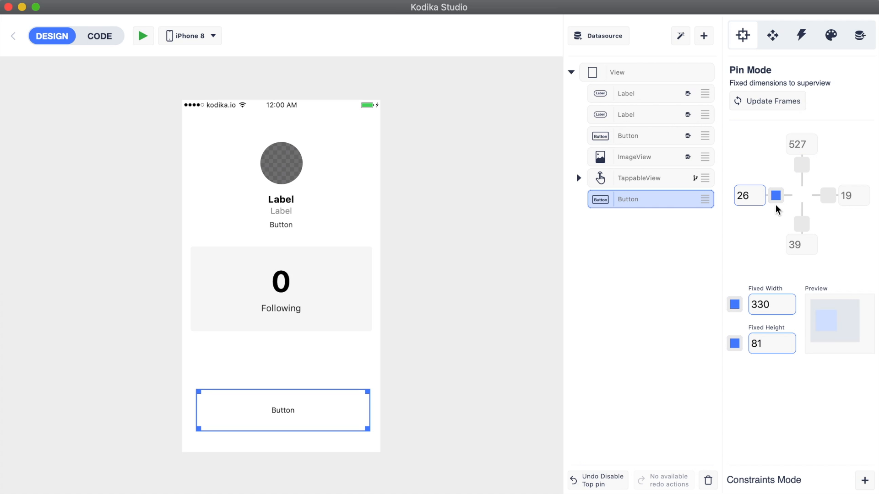
{"action": "left_click", "coordinate": [749, 196]}
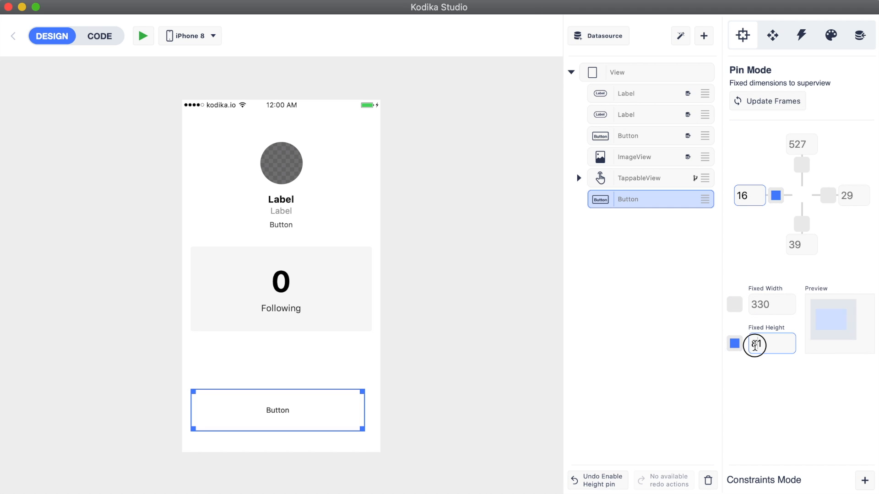
{"action": "type", "text": "90"}
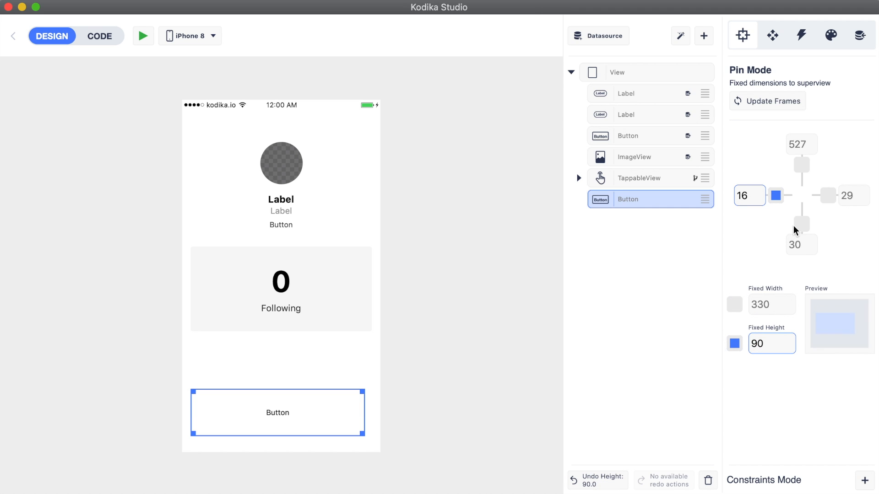
{"action": "left_click", "coordinate": [801, 224]}
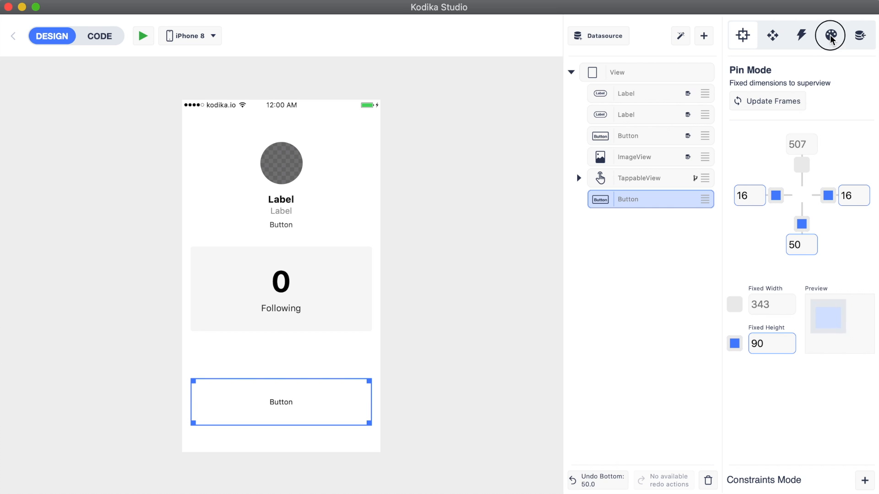
- Give the button a blue view background in its style settings
{"action": "left_click", "coordinate": [832, 36]}
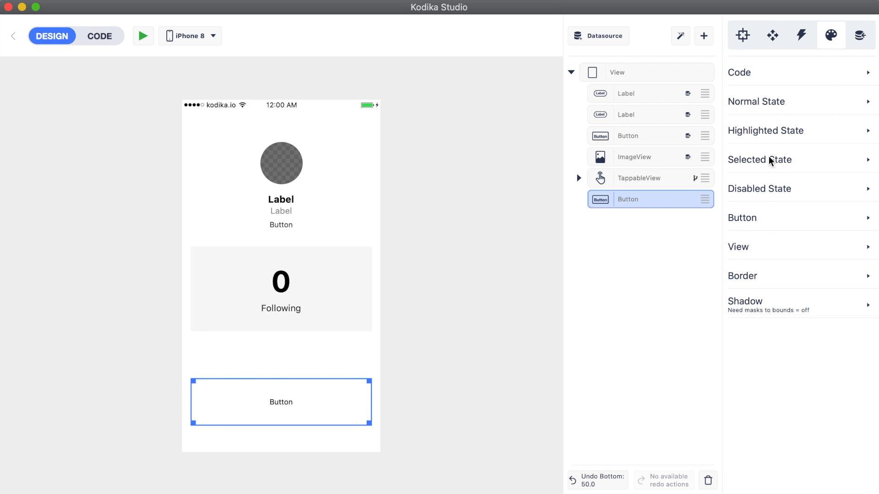
{"action": "left_click", "coordinate": [738, 246]}
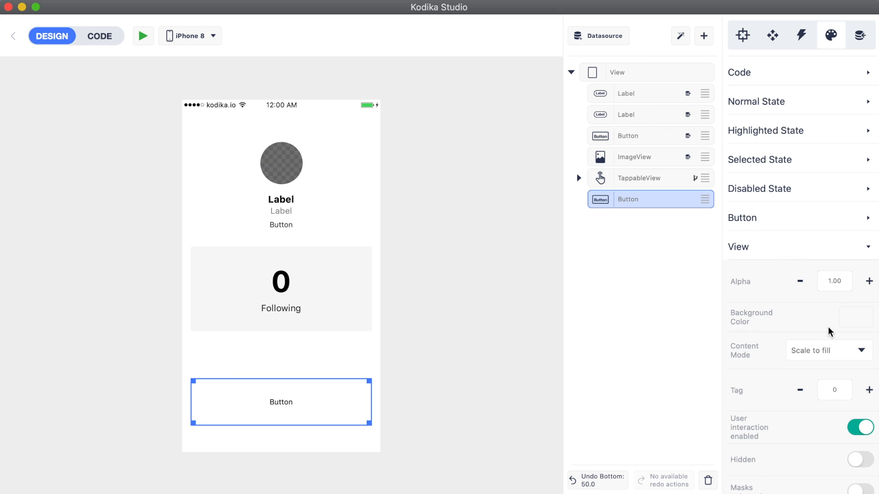
{"action": "left_click", "coordinate": [855, 317]}
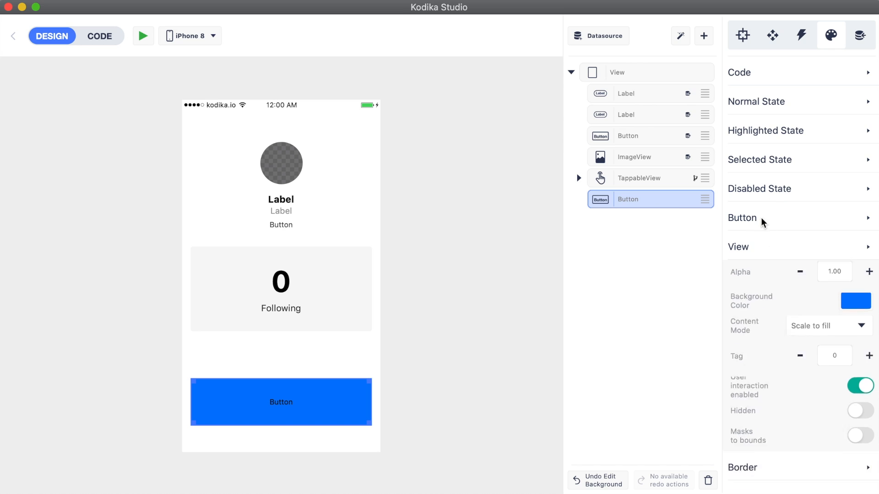
{"action": "left_click", "coordinate": [742, 218]}
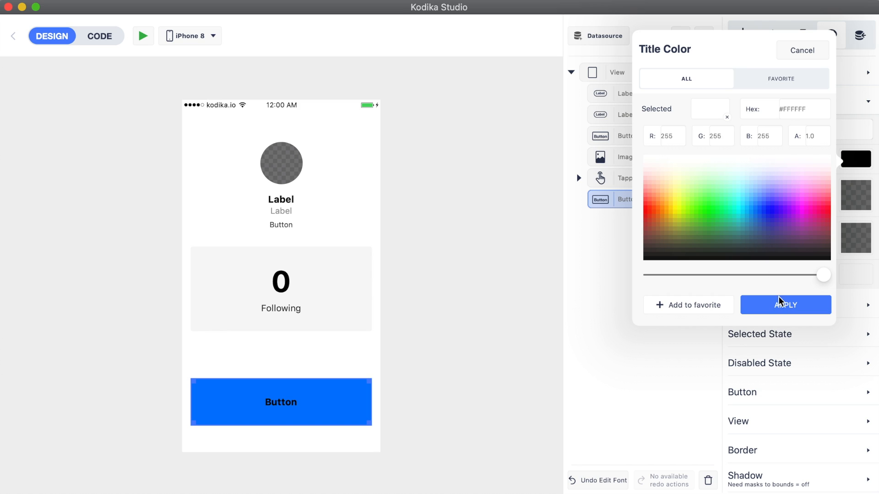
- Set a bold white title reading 'Followers' and round the button's corners
{"action": "left_click", "coordinate": [786, 304]}
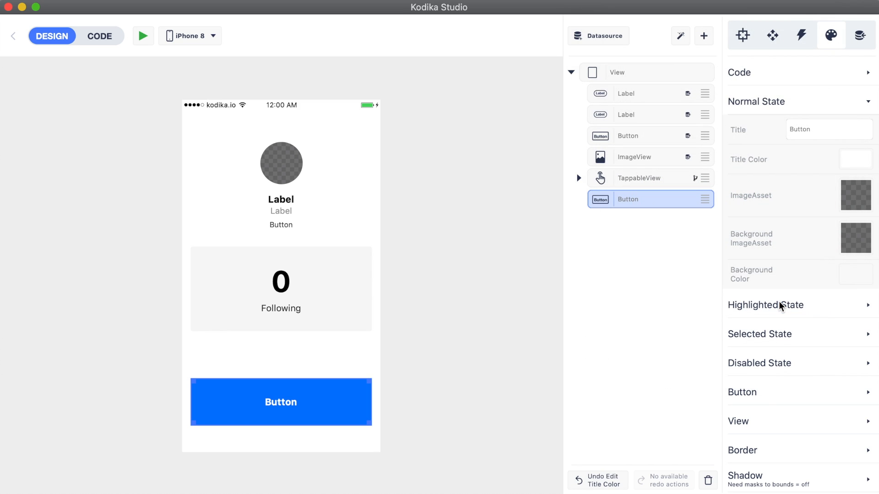
{"action": "type", "text": "Fo"}
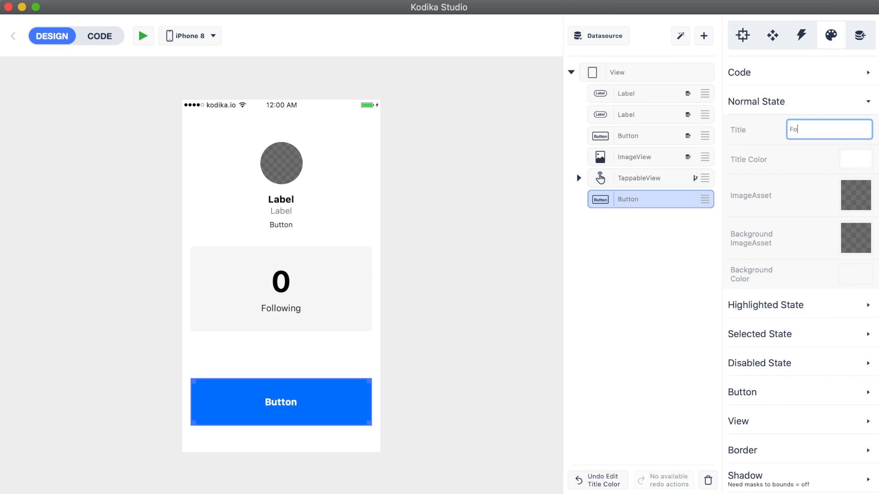
{"action": "type", "text": "Followers"}
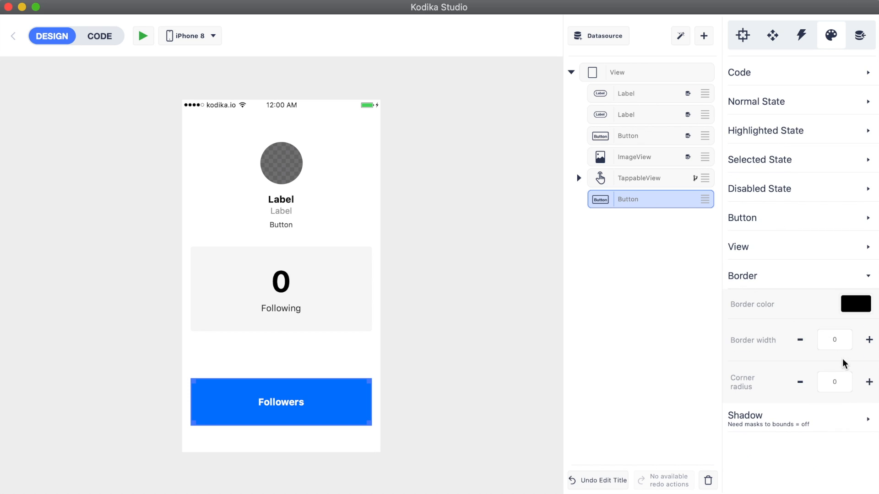
{"action": "left_click", "coordinate": [869, 381]}
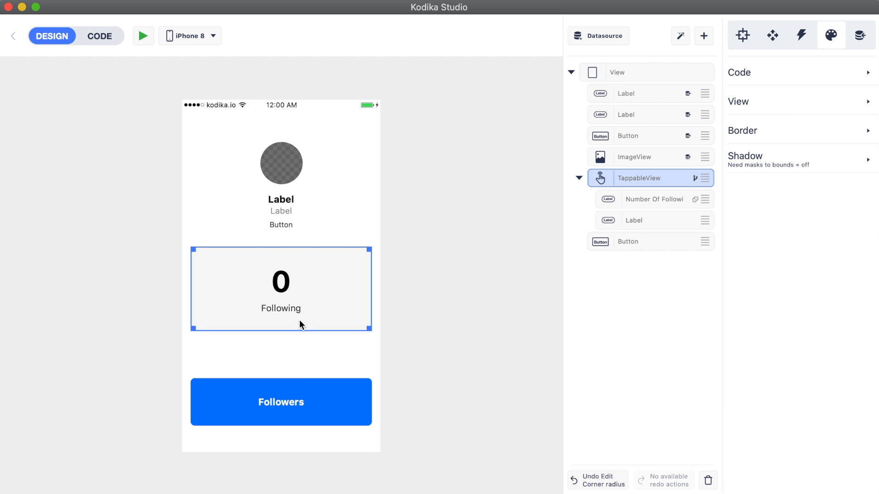
- Enable Visible In Code and name the button 'Followers Button'
{"action": "left_click", "coordinate": [281, 402]}
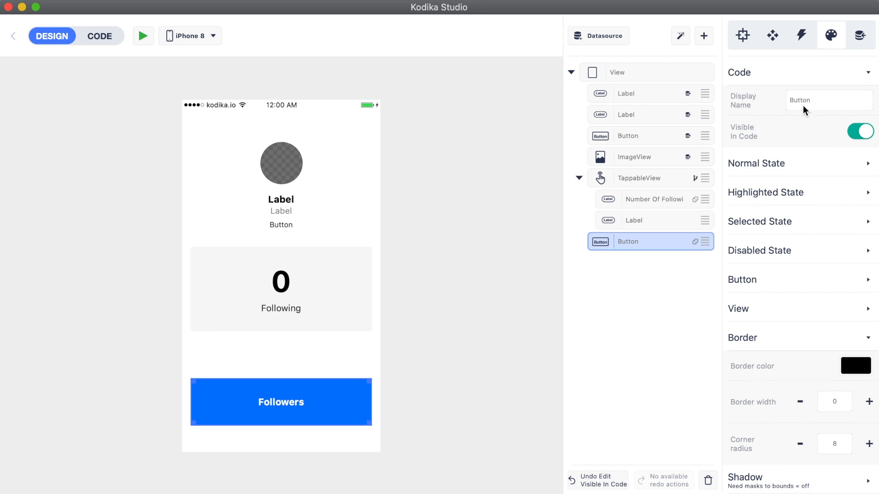
{"action": "type", "text": "Followers Button"}
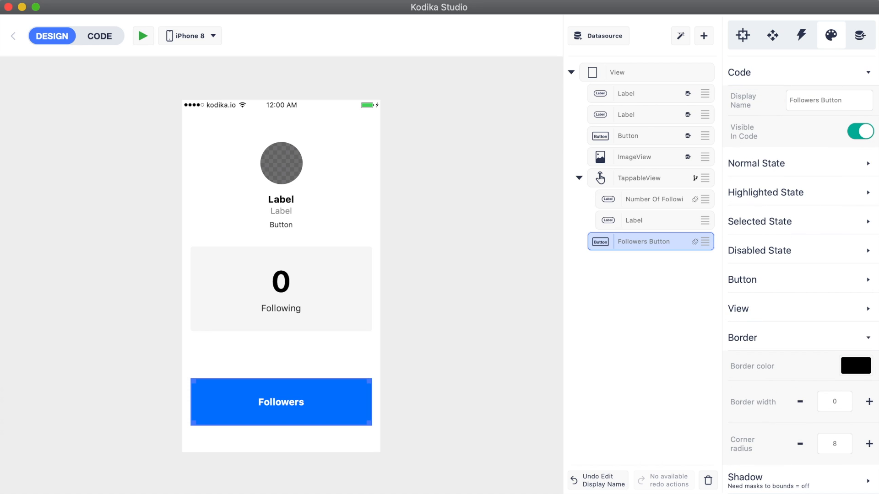
{"action": "mouse_move", "coordinate": [712, 120]}
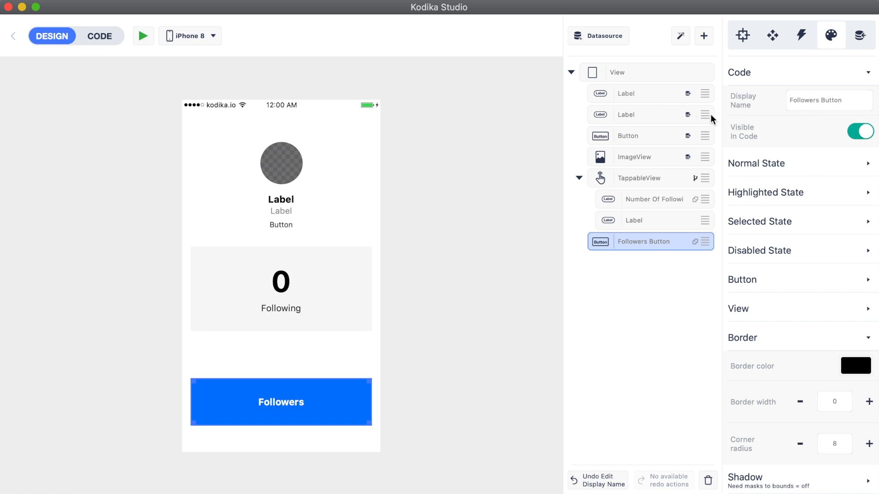
{"action": "left_click", "coordinate": [99, 36]}
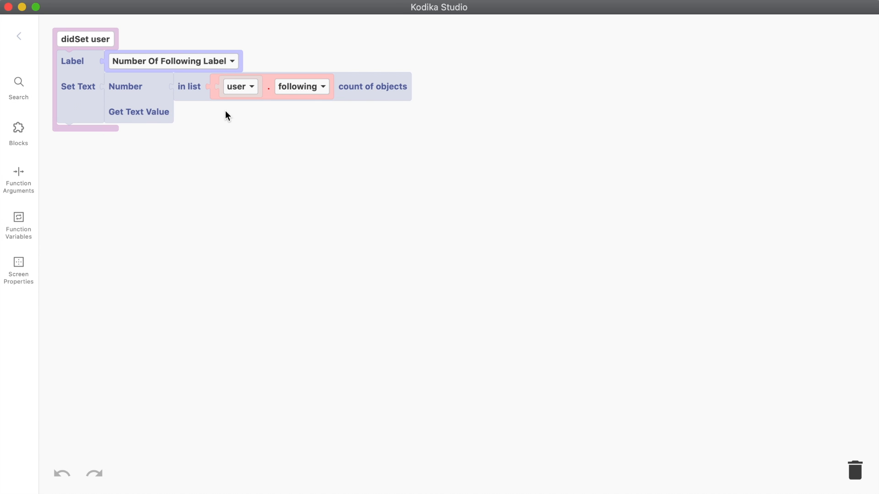
- Make the 'button set title' block target the Followers Button from the Design blocks
{"action": "left_click", "coordinate": [18, 87]}
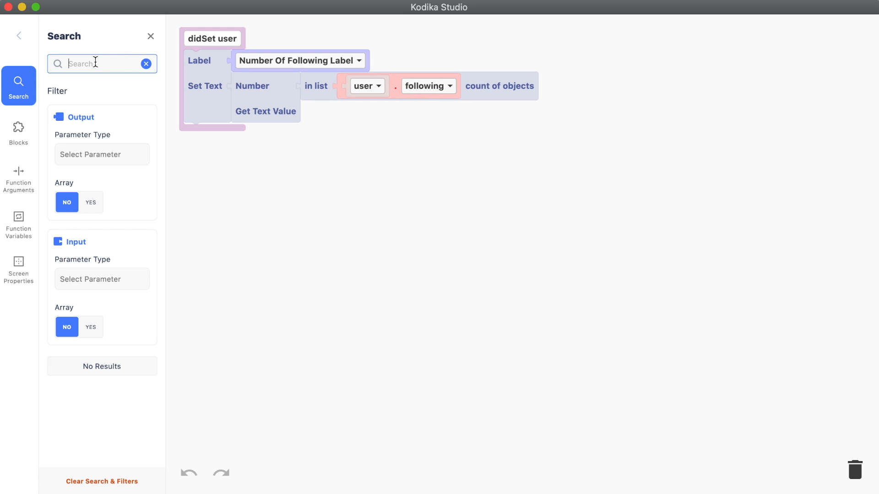
{"action": "type", "text": "button set title"}
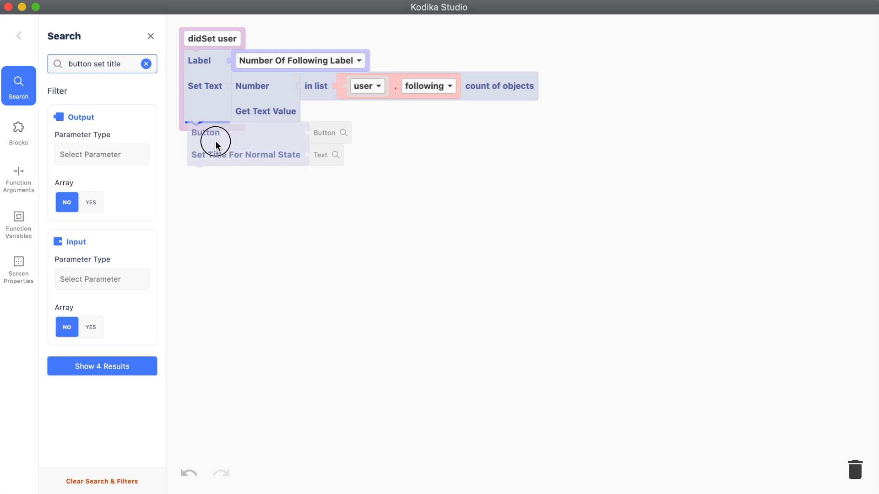
{"action": "left_click", "coordinate": [19, 131]}
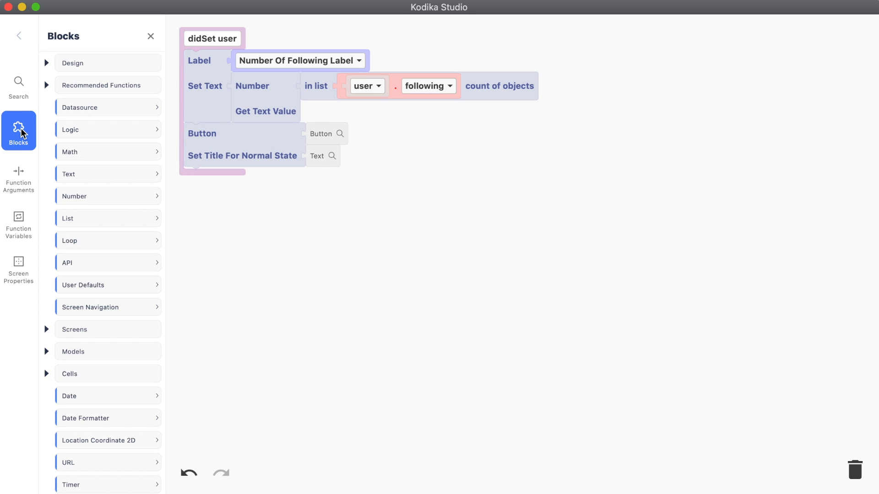
{"action": "left_click", "coordinate": [46, 63]}
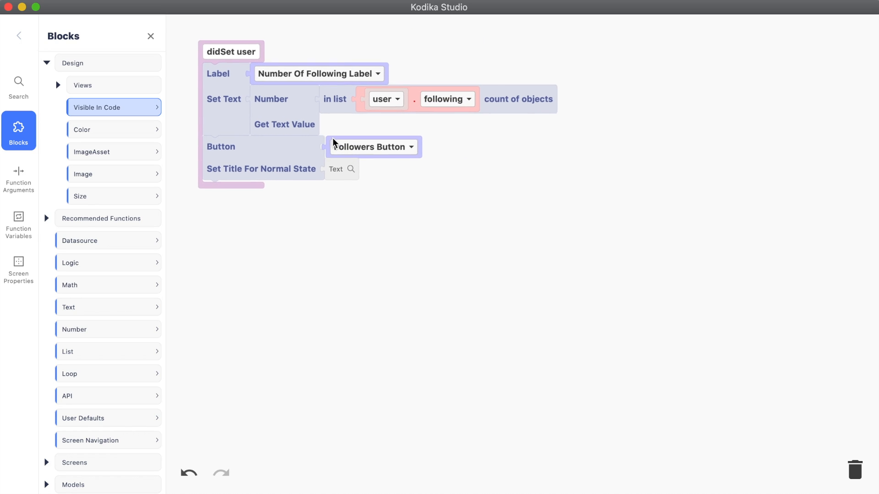
{"action": "left_click", "coordinate": [19, 177]}
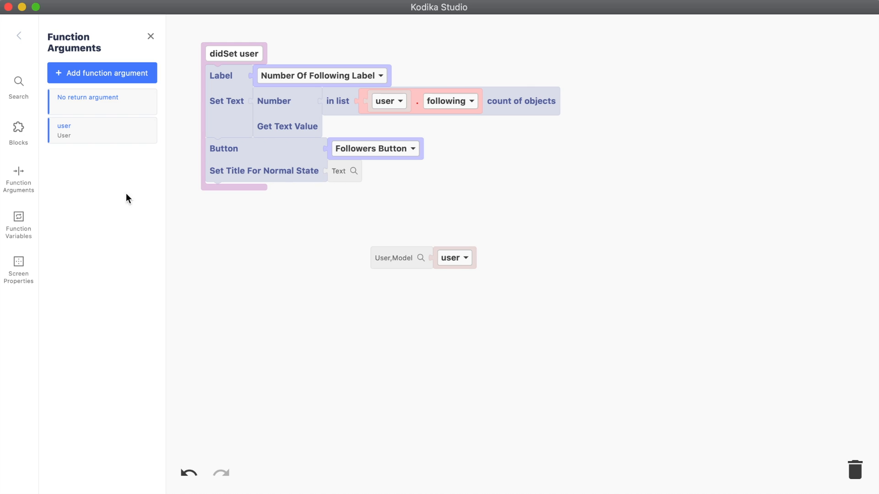
- Build a List count-of-objects block over the screen's user.followers
{"action": "left_click", "coordinate": [19, 266]}
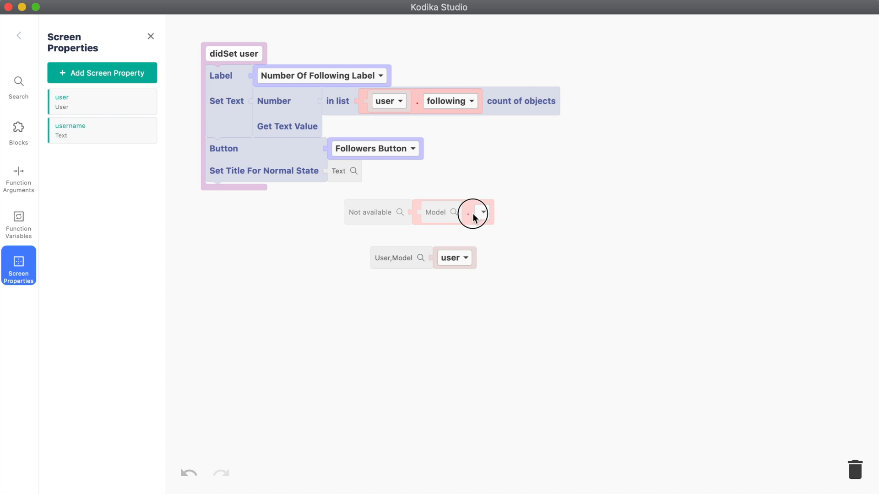
{"action": "left_click", "coordinate": [483, 213]}
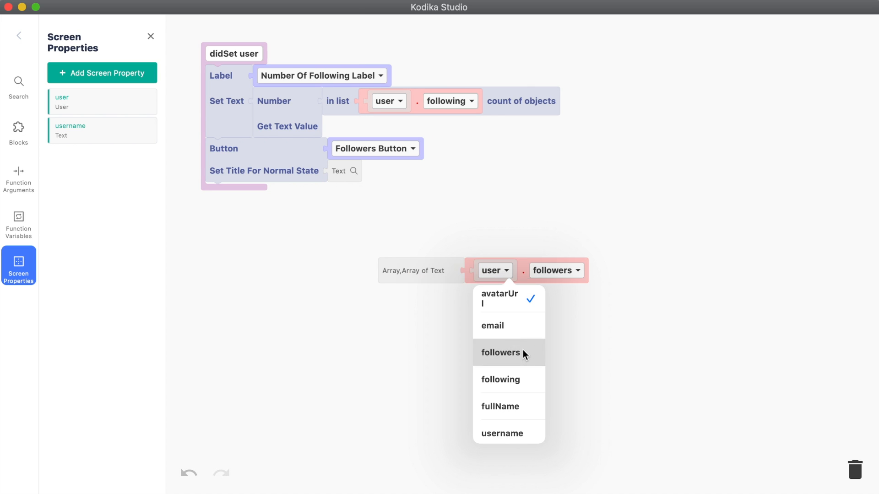
{"action": "left_click", "coordinate": [500, 353]}
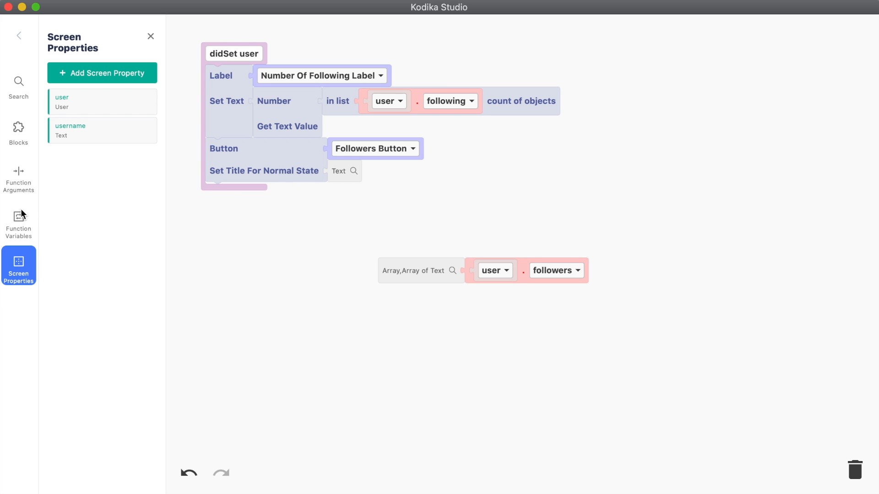
{"action": "left_click", "coordinate": [19, 131]}
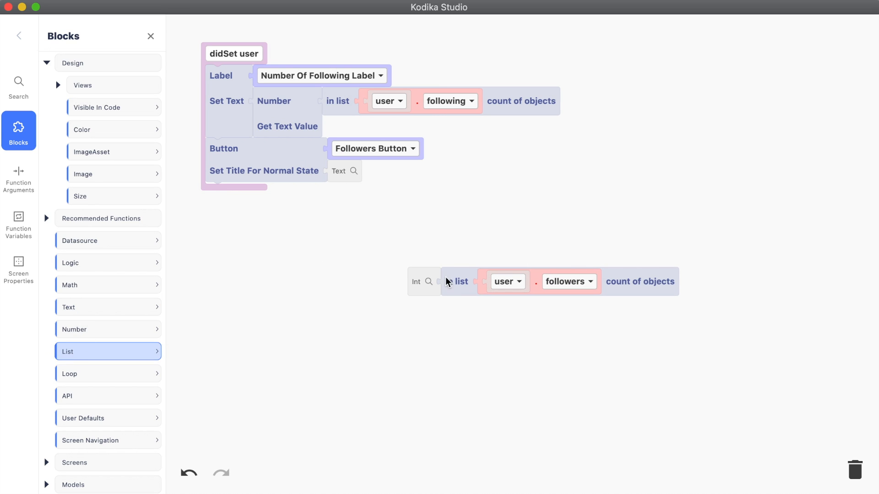
- Add a Get Text From Appending block with 'Followers' as its first text
{"action": "left_click", "coordinate": [69, 307]}
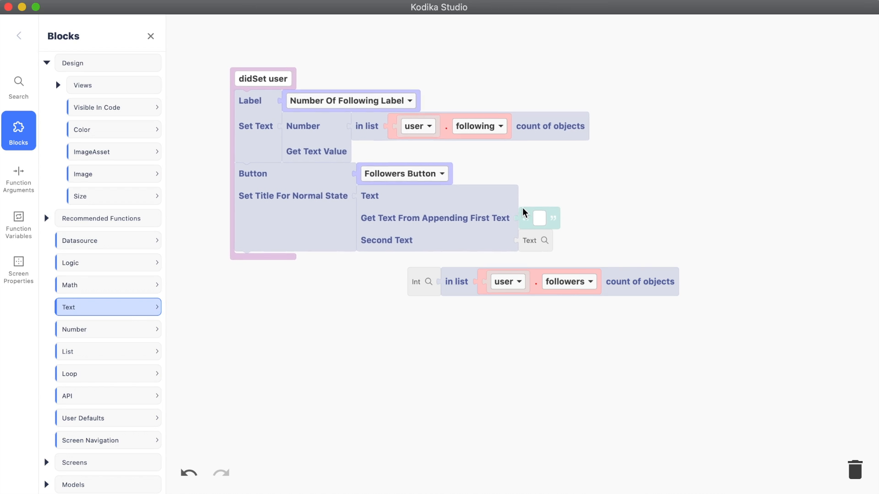
{"action": "type", "text": "Follow"}
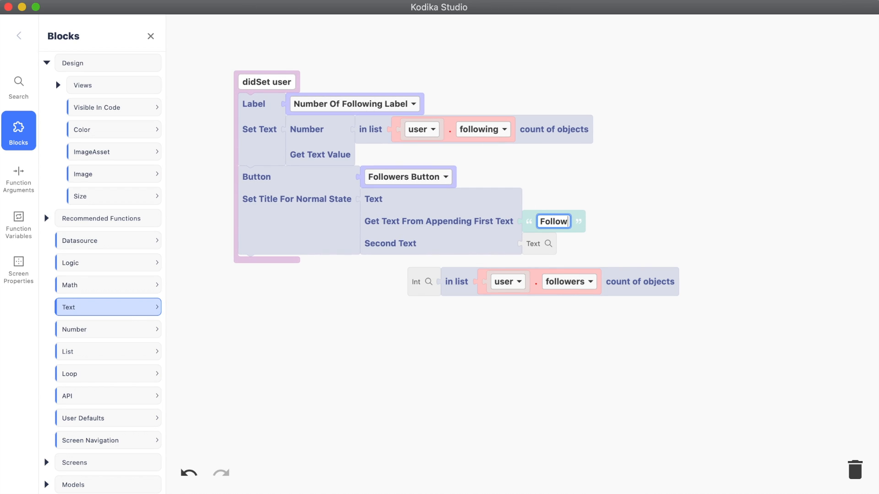
{"action": "type", "text": "Followers"}
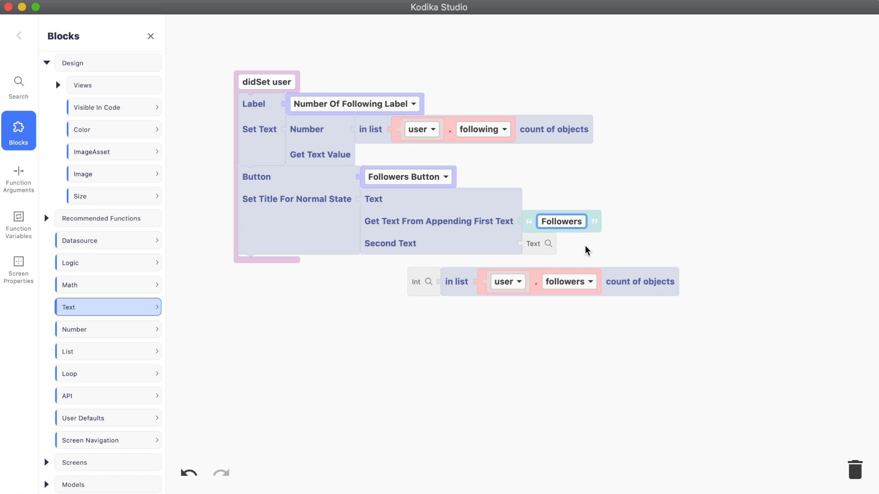
{"action": "mouse_move", "coordinate": [30, 179]}
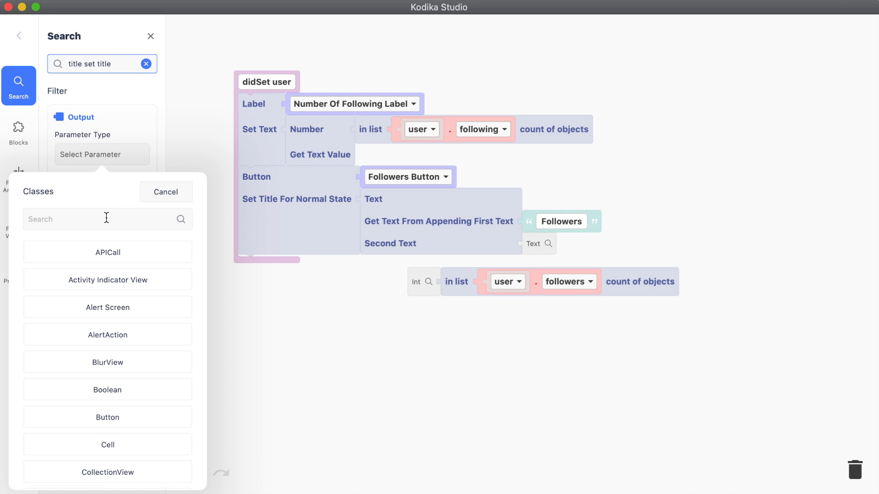
- Plug Number Get Text Value of the follower count as the second text of the title
{"action": "type", "text": "text"}
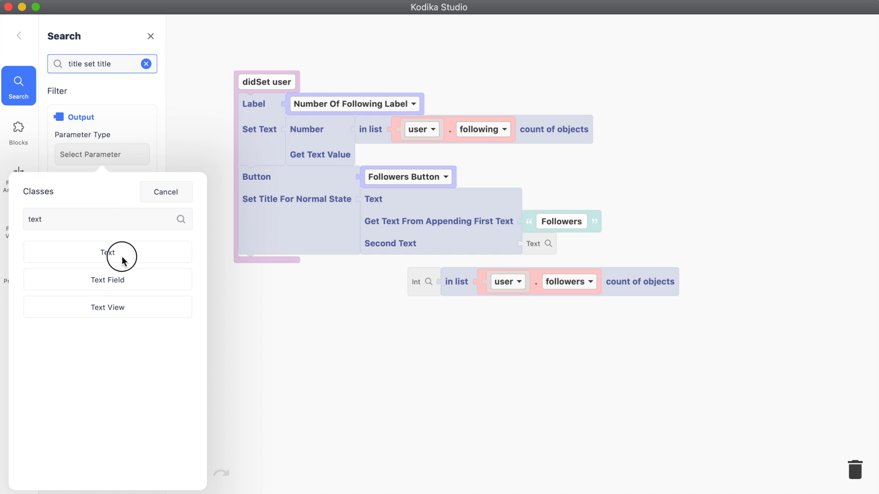
{"action": "left_click", "coordinate": [107, 253]}
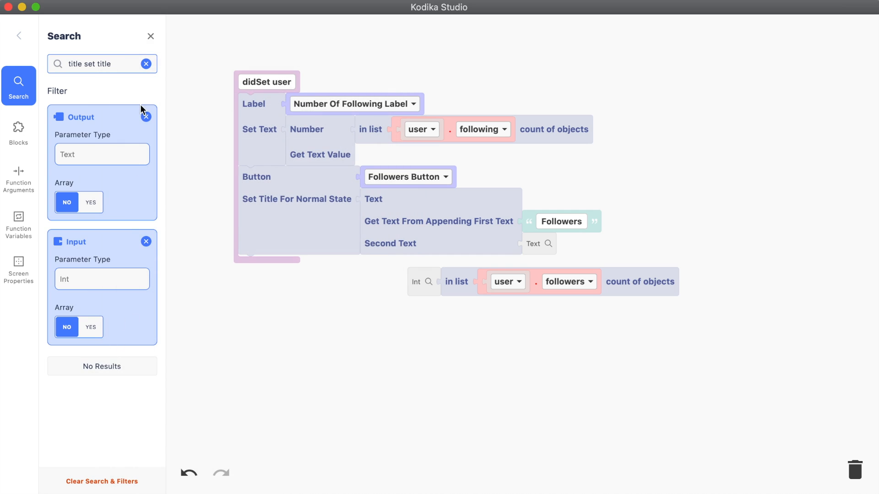
{"action": "left_click", "coordinate": [146, 63]}
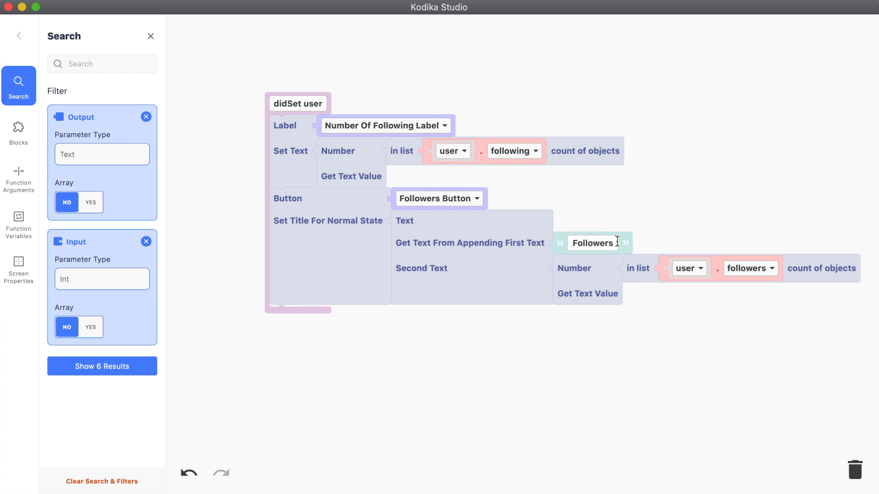
{"action": "left_click", "coordinate": [592, 243]}
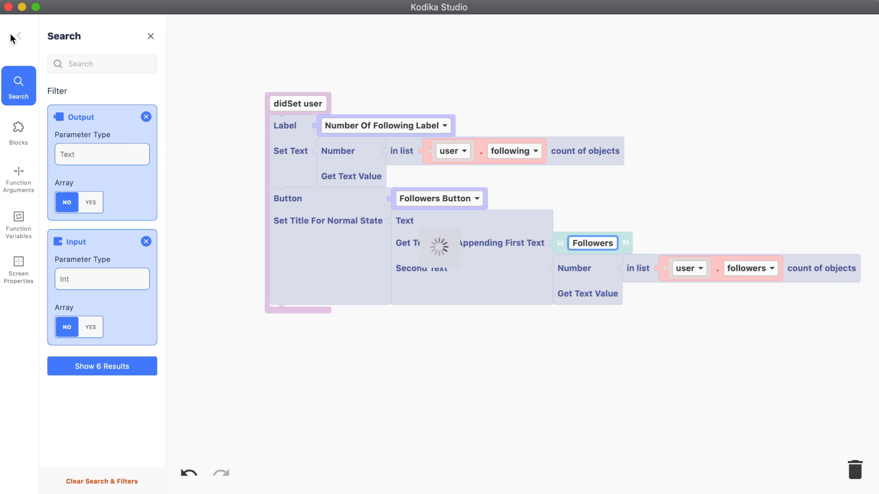
- Add an On Click action on Followers Button navigating to the List Usernames Screen
{"action": "left_click", "coordinate": [51, 36]}
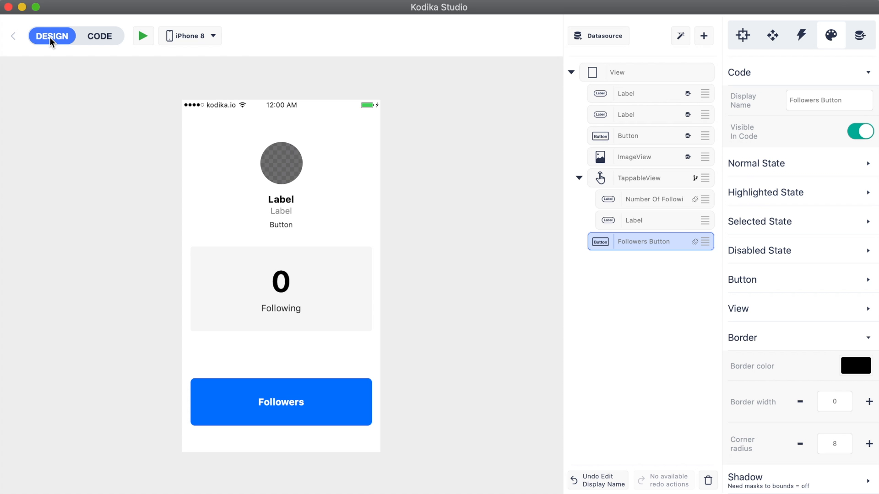
{"action": "mouse_move", "coordinate": [342, 412]}
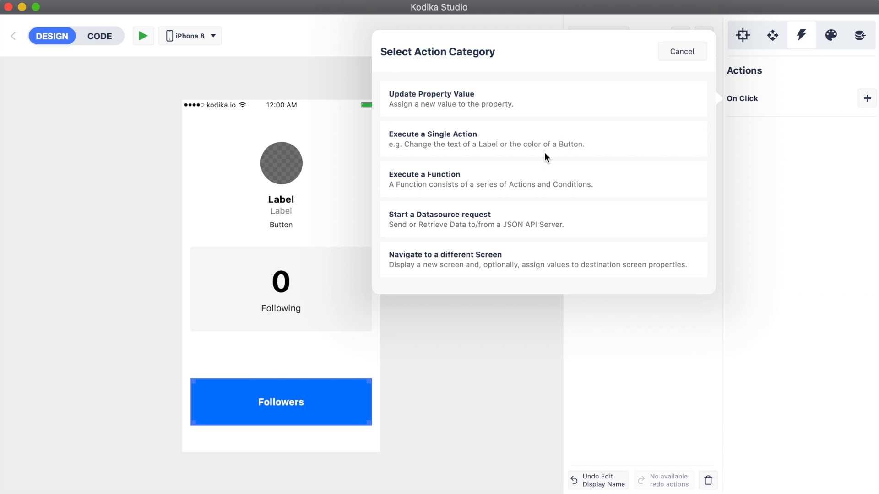
{"action": "left_click", "coordinate": [445, 259]}
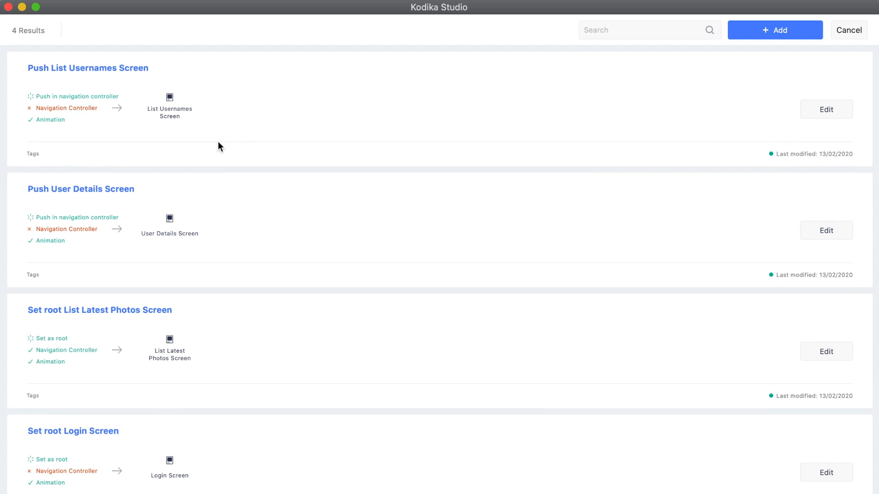
{"action": "mouse_move", "coordinate": [154, 122]}
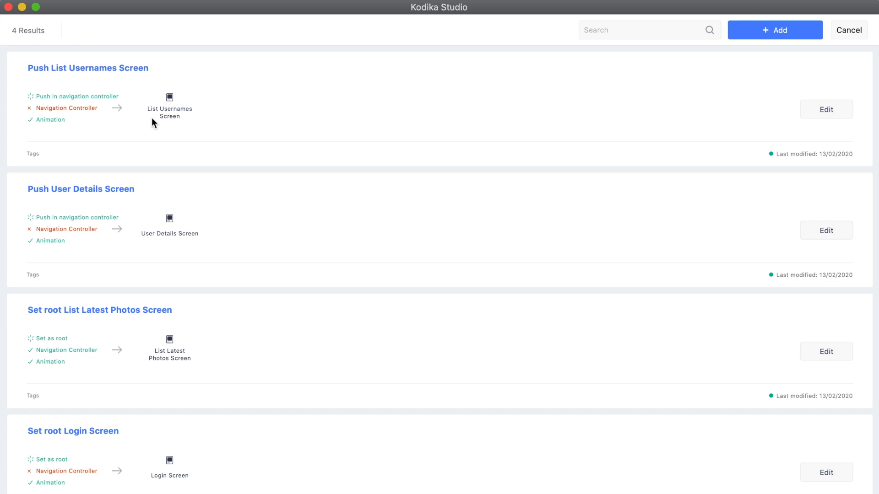
{"action": "mouse_move", "coordinate": [127, 112]}
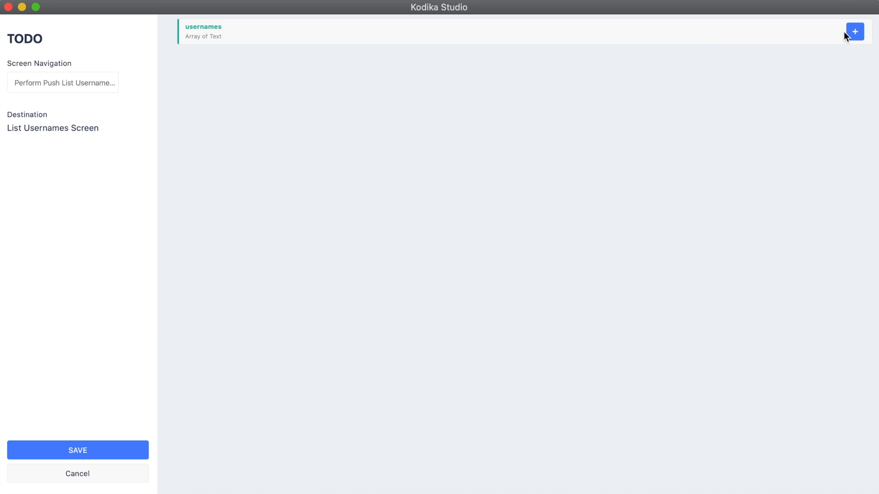
- Set the usernames property to the user's followers and save the navigation action
{"action": "left_click", "coordinate": [855, 31]}
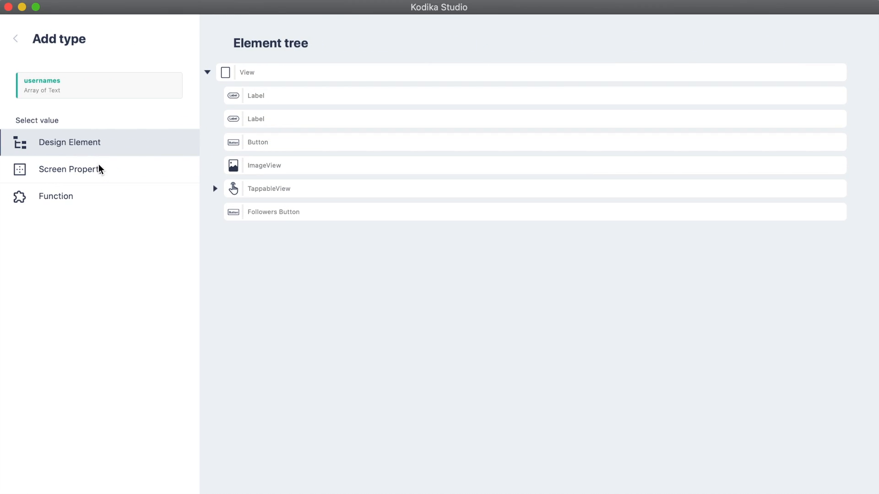
{"action": "left_click", "coordinate": [70, 169]}
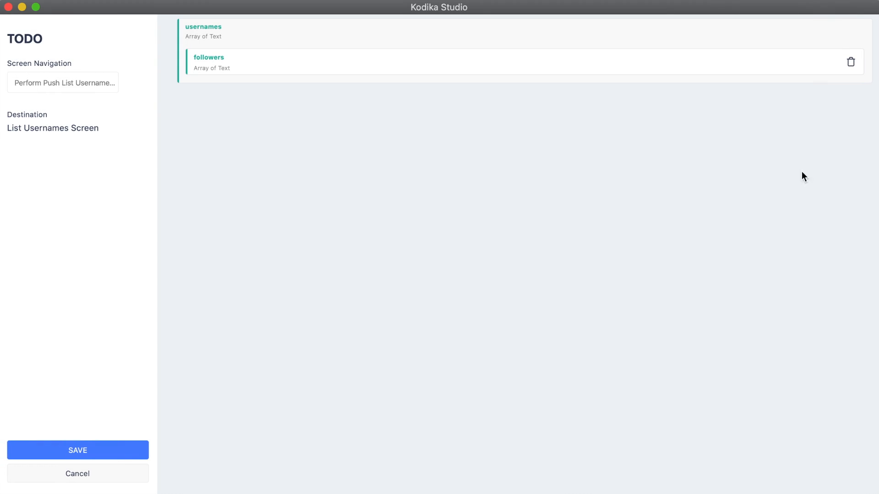
{"action": "left_click", "coordinate": [77, 451]}
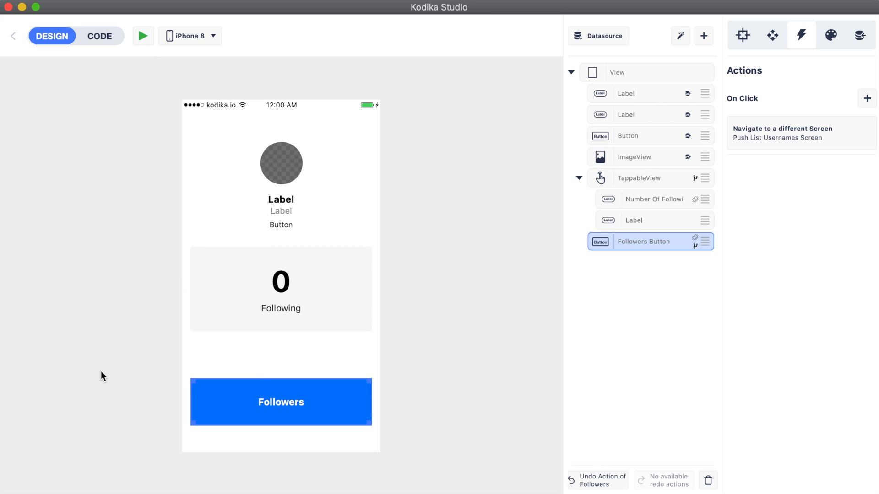